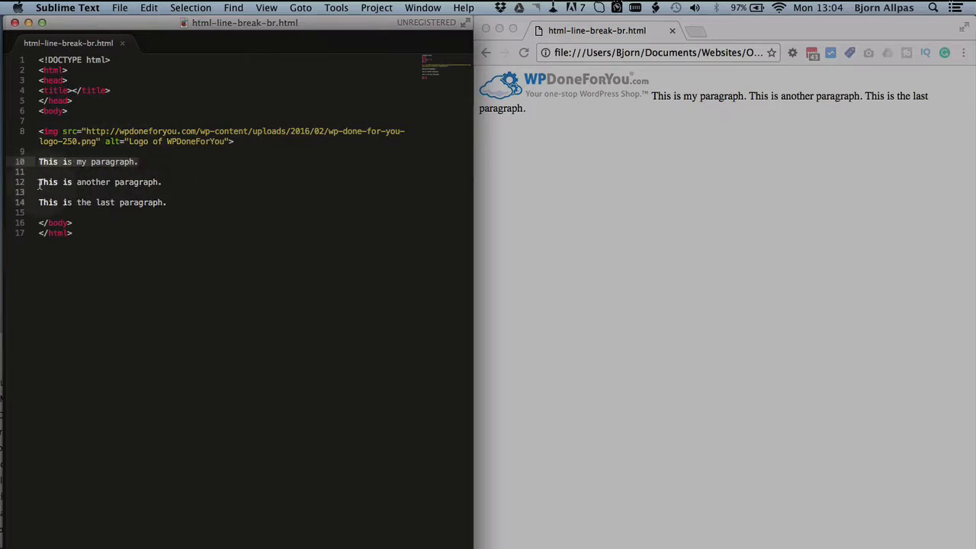
# Step: Start a <br> tag on the empty line below the logo image
pyautogui.click(163, 202)
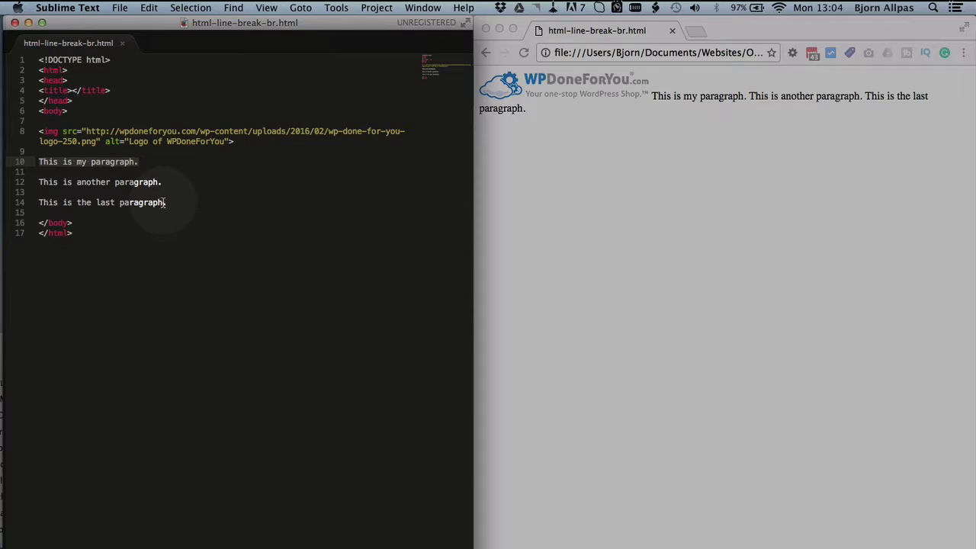
pyautogui.click(631, 162)
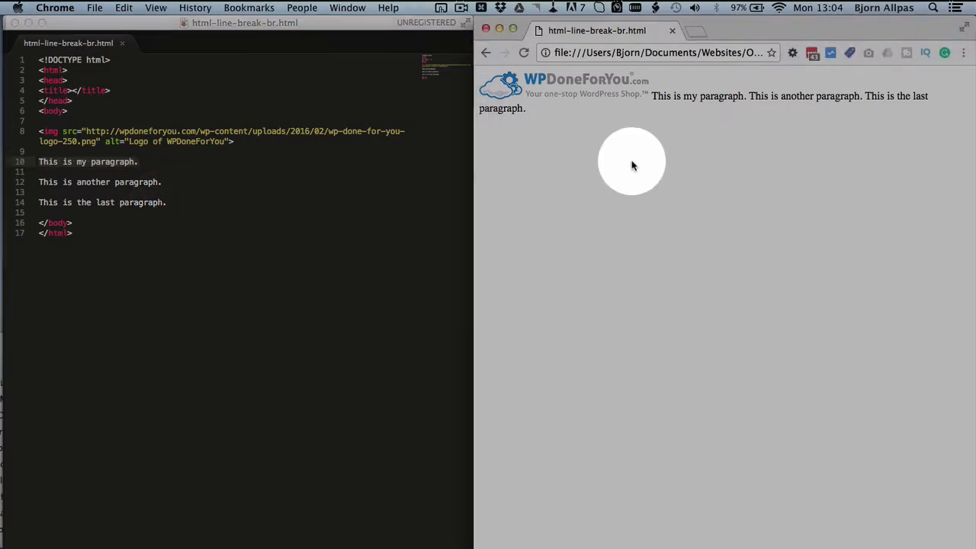
pyautogui.moveTo(845, 107)
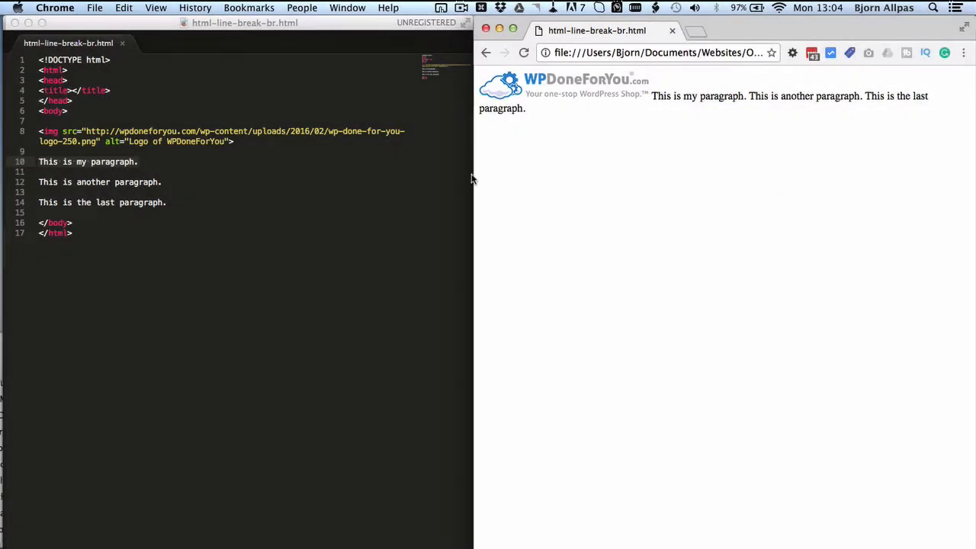
pyautogui.click(268, 156)
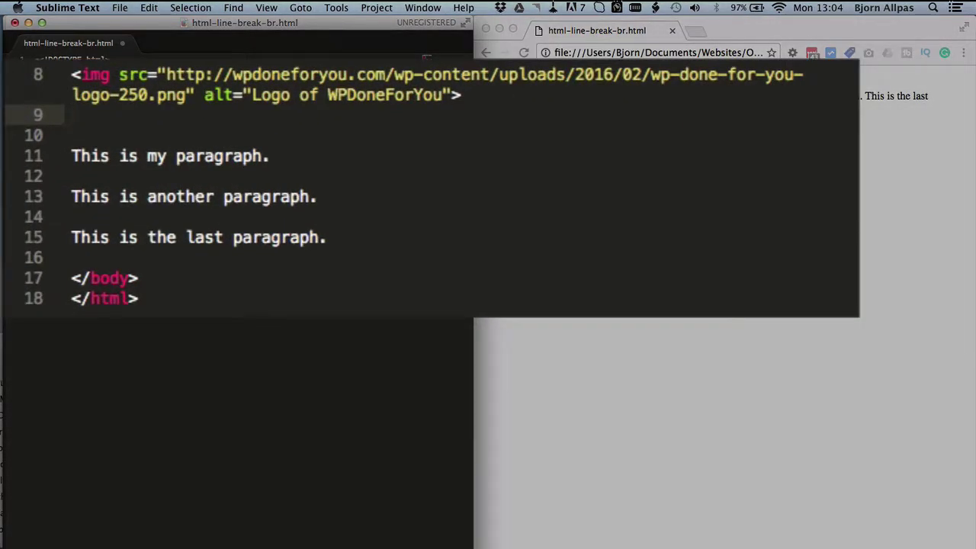
pyautogui.write('<')
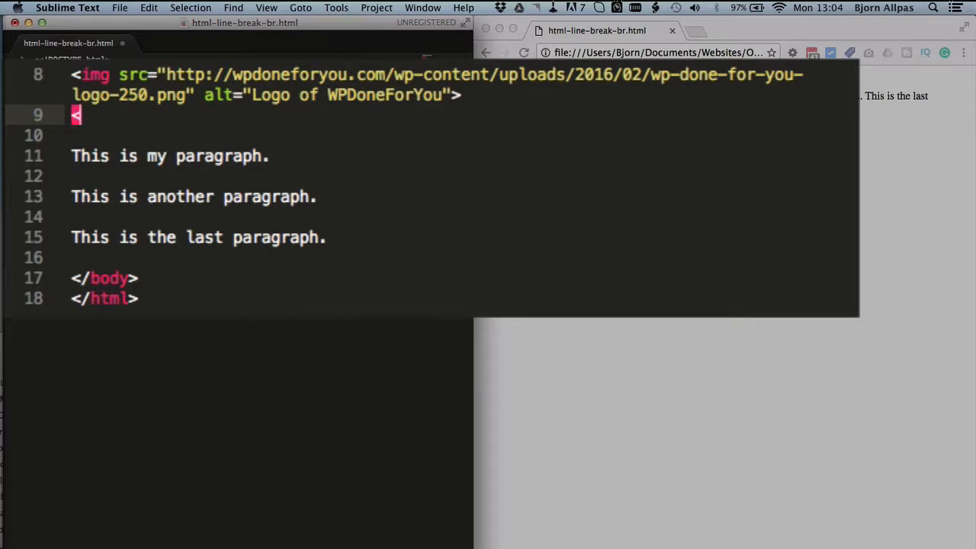
pyautogui.write('br>')
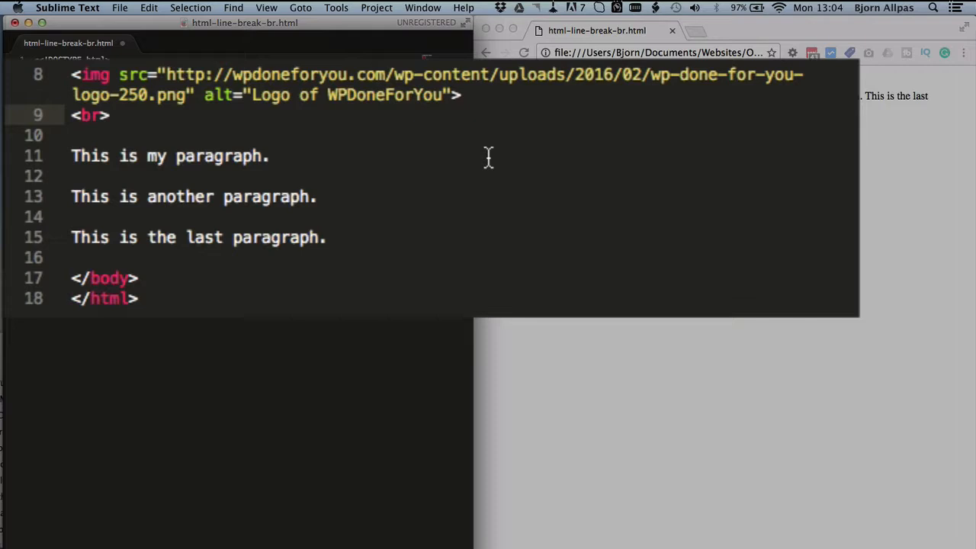
pyautogui.moveTo(218, 155)
pyautogui.write(' /')
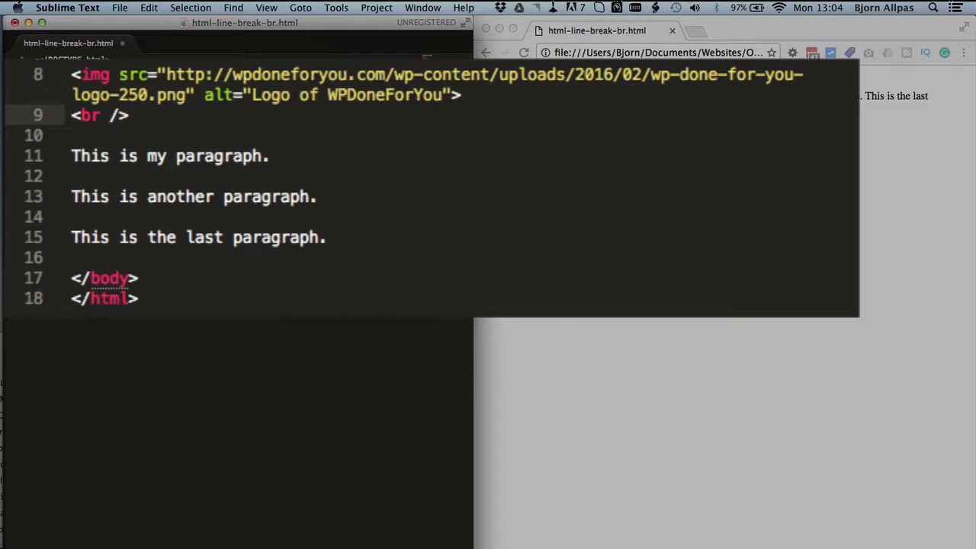
pyautogui.moveTo(458, 145)
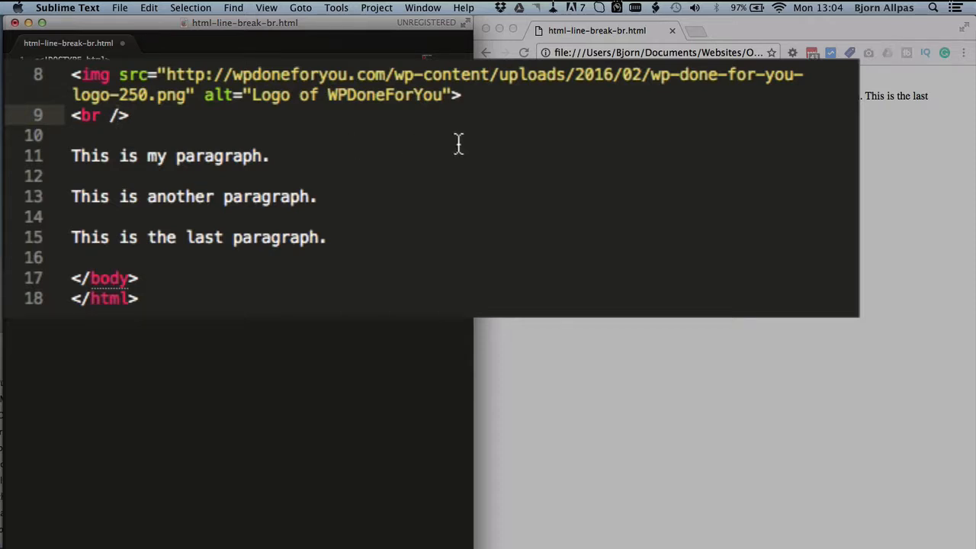
pyautogui.moveTo(444, 231)
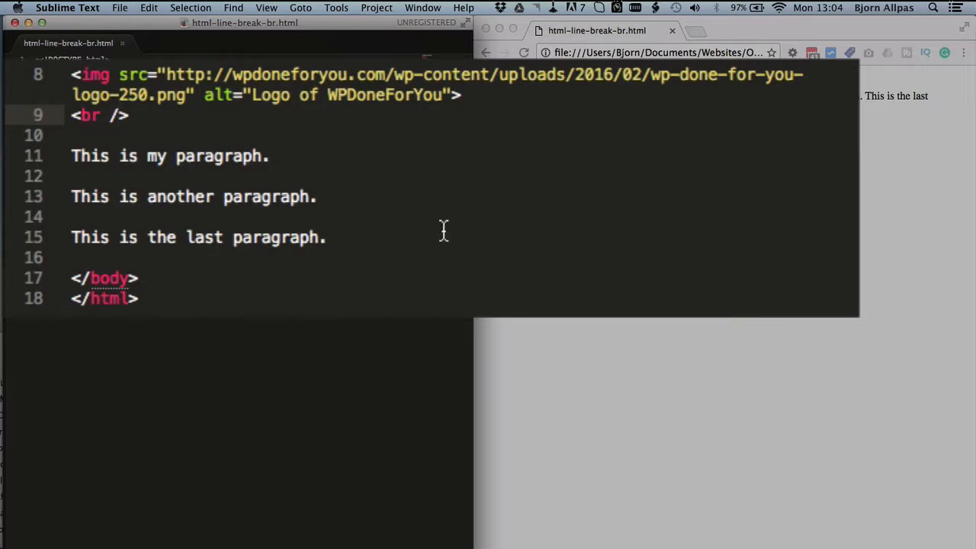
# Step: Reload the Chrome preview to check the line break between sentences
pyautogui.click(524, 53)
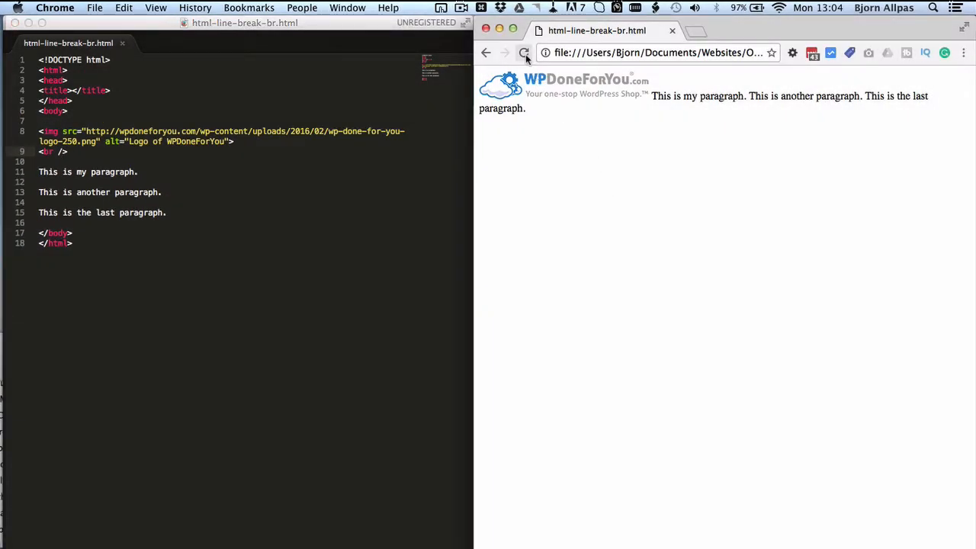
pyautogui.click(525, 53)
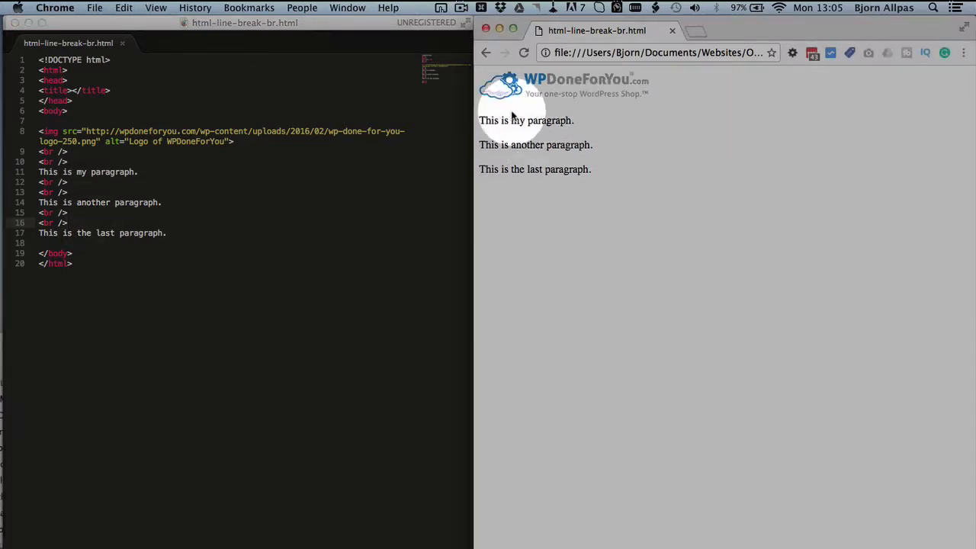
pyautogui.moveTo(585, 173)
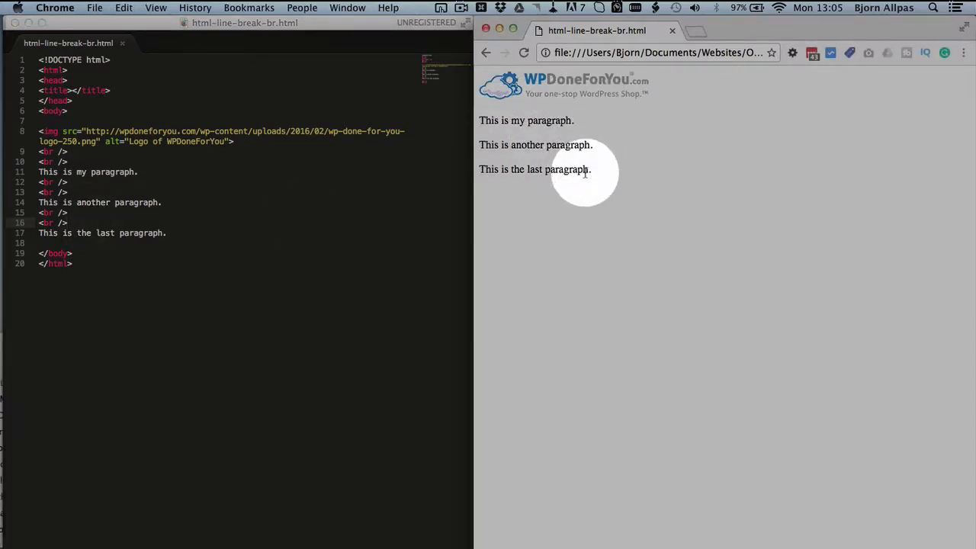
pyautogui.moveTo(514, 145)
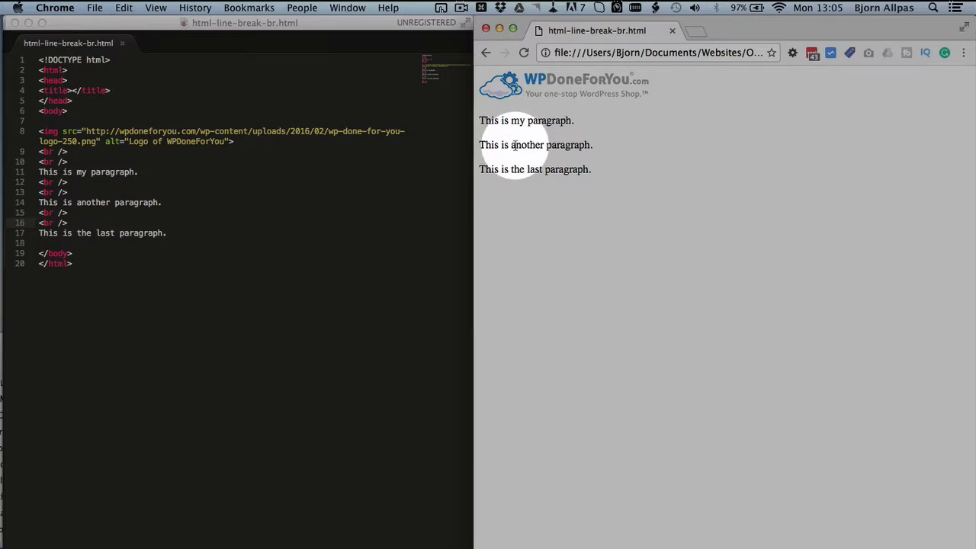
pyautogui.click(111, 239)
pyautogui.write('<p>')
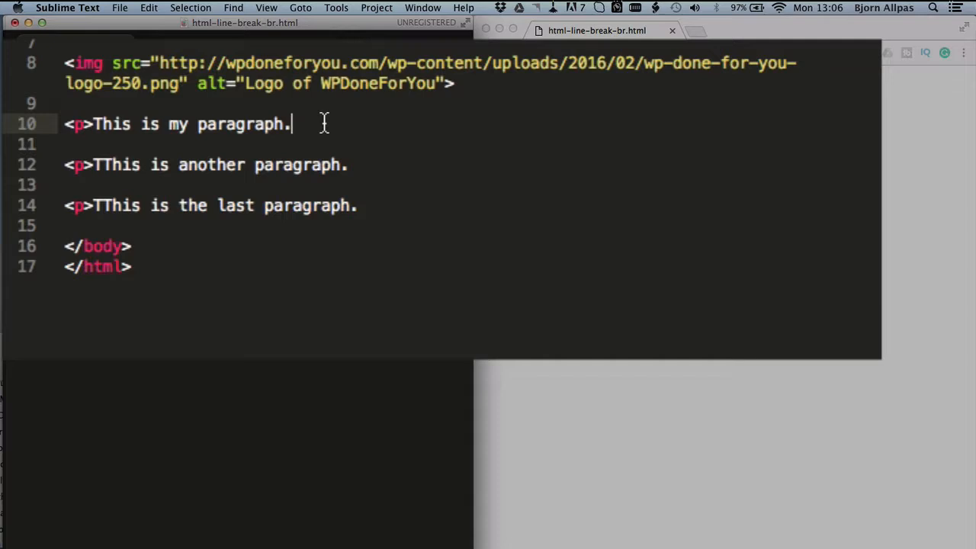
# Step: Type a closing </p> tag to end a sentence's paragraph
pyautogui.write('</p>T')
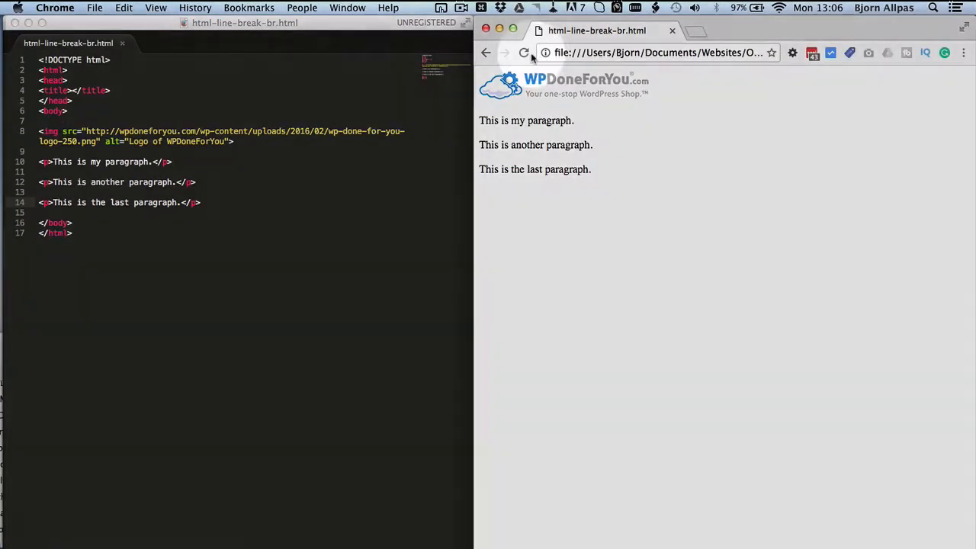
# Step: Reload Chrome and finish the <br /> tag after 'another' in line 12
pyautogui.click(524, 52)
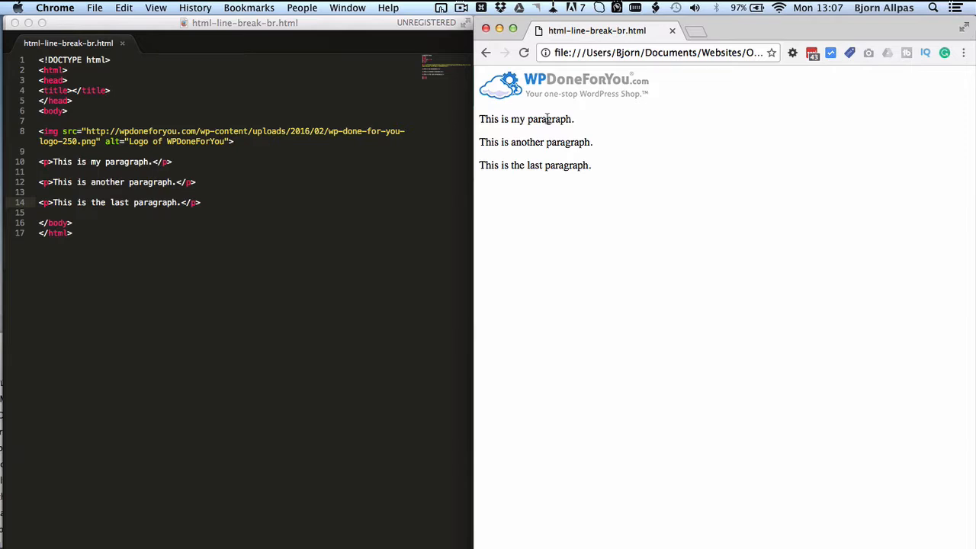
pyautogui.moveTo(508, 119)
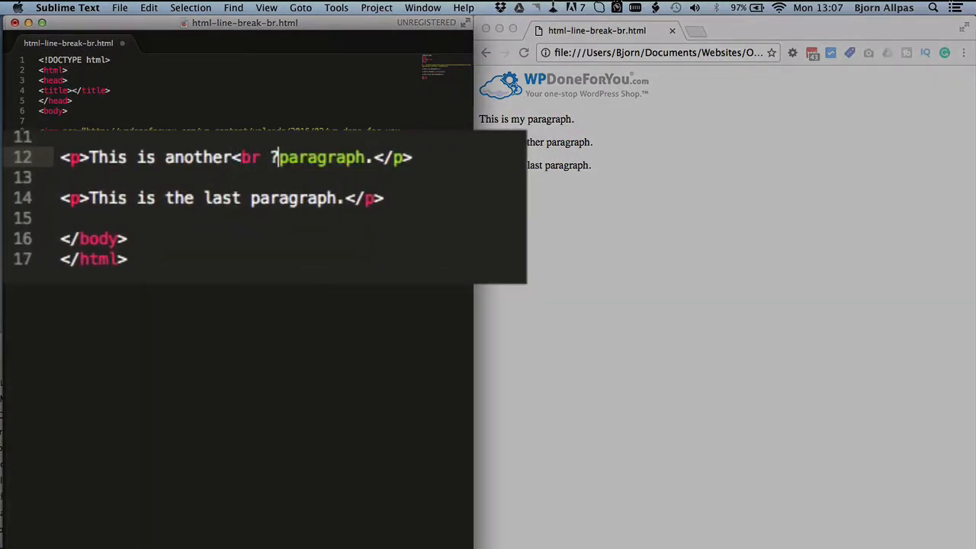
pyautogui.write('/>')
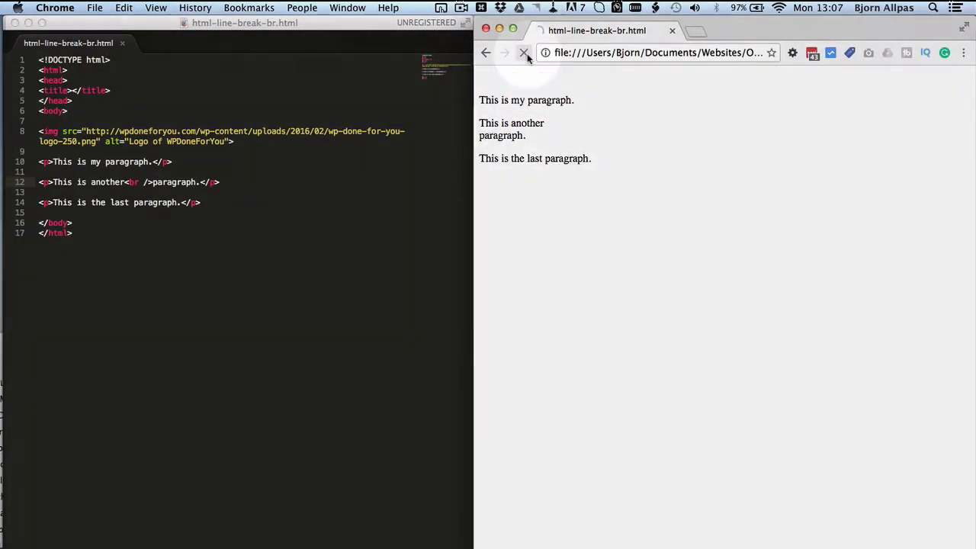
pyautogui.click(524, 52)
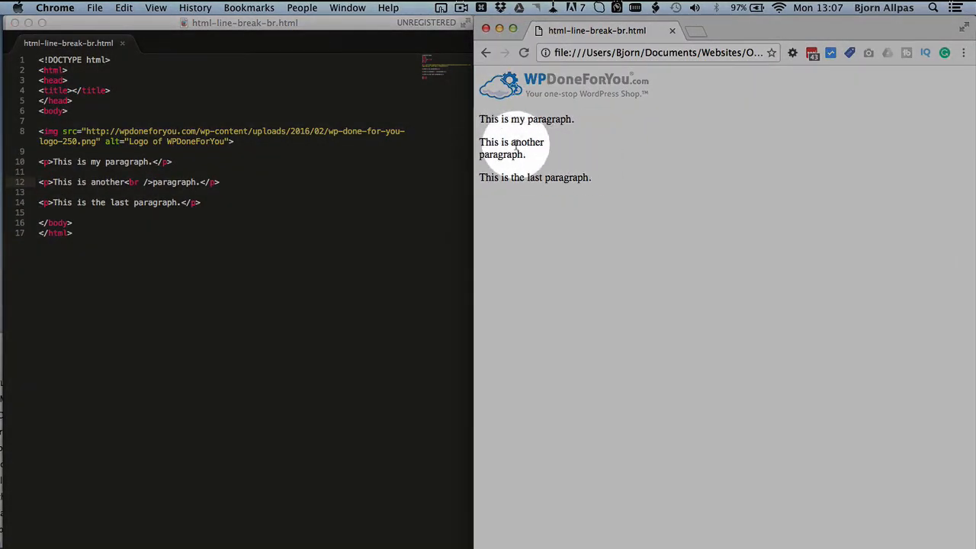
pyautogui.moveTo(523, 214)
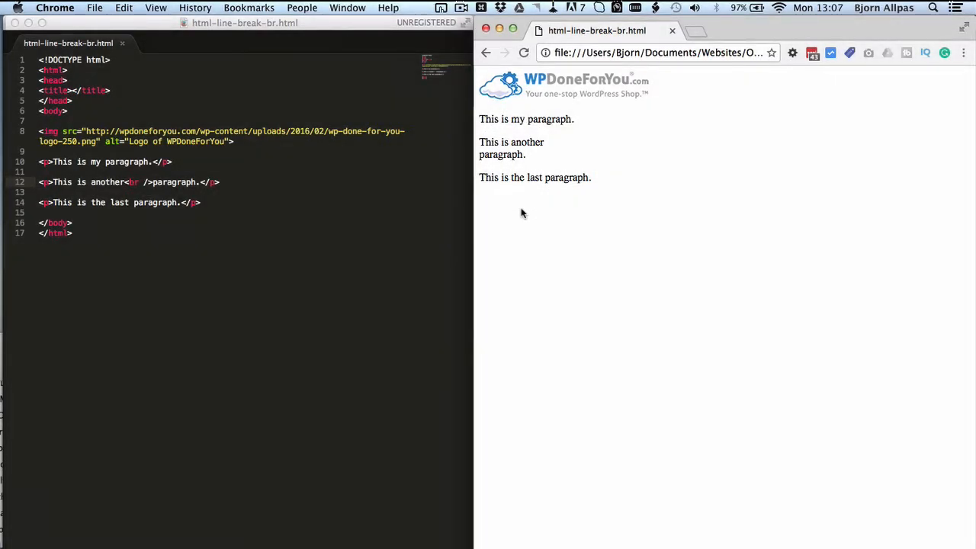
pyautogui.moveTo(524, 166)
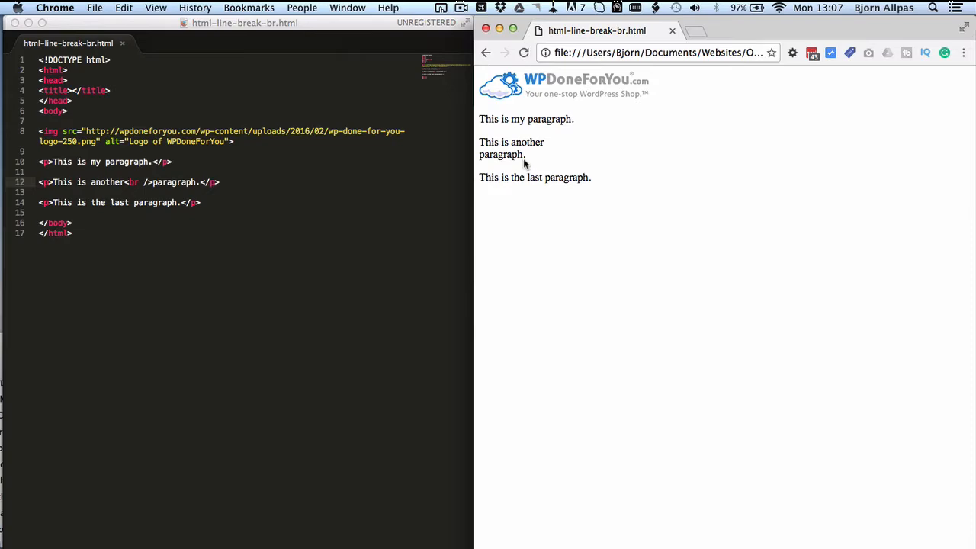
pyautogui.moveTo(548, 146)
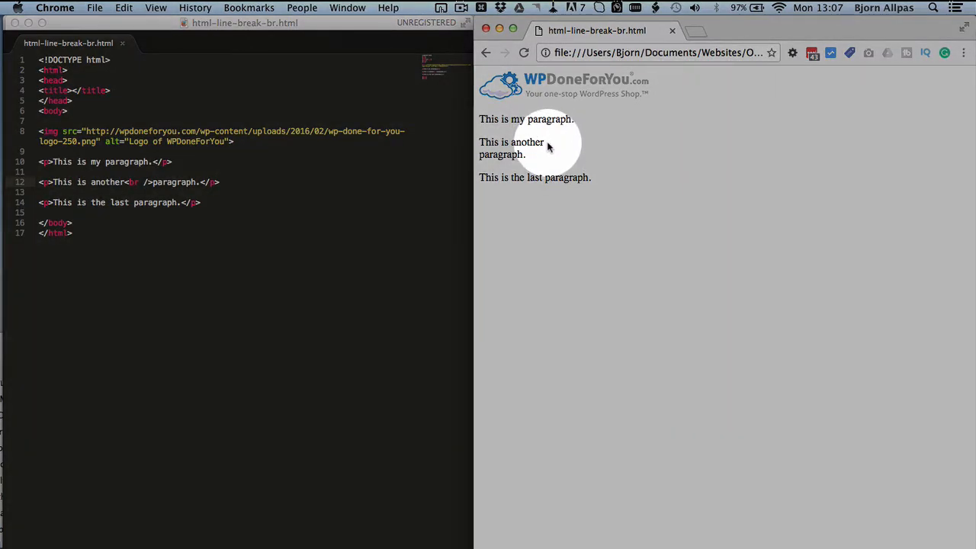
pyautogui.moveTo(536, 165)
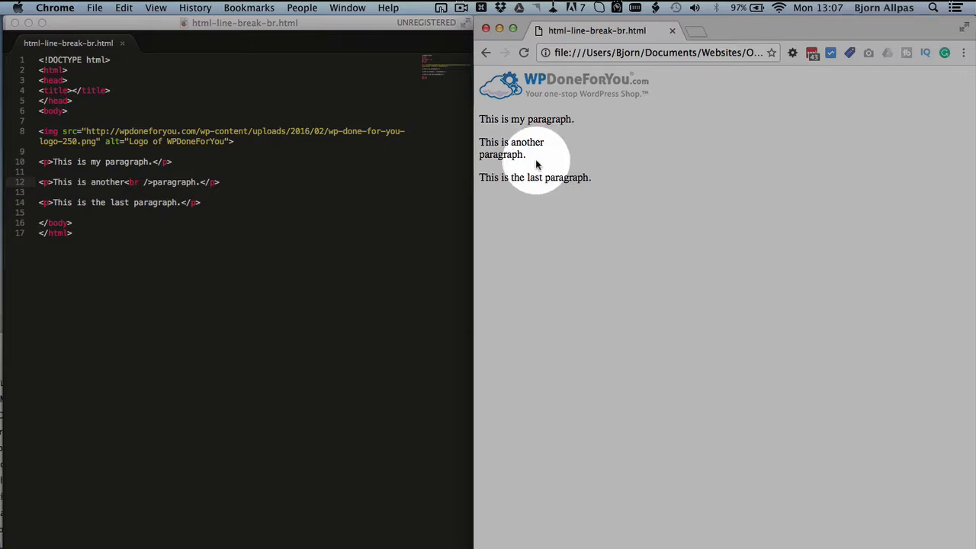
pyautogui.moveTo(537, 166)
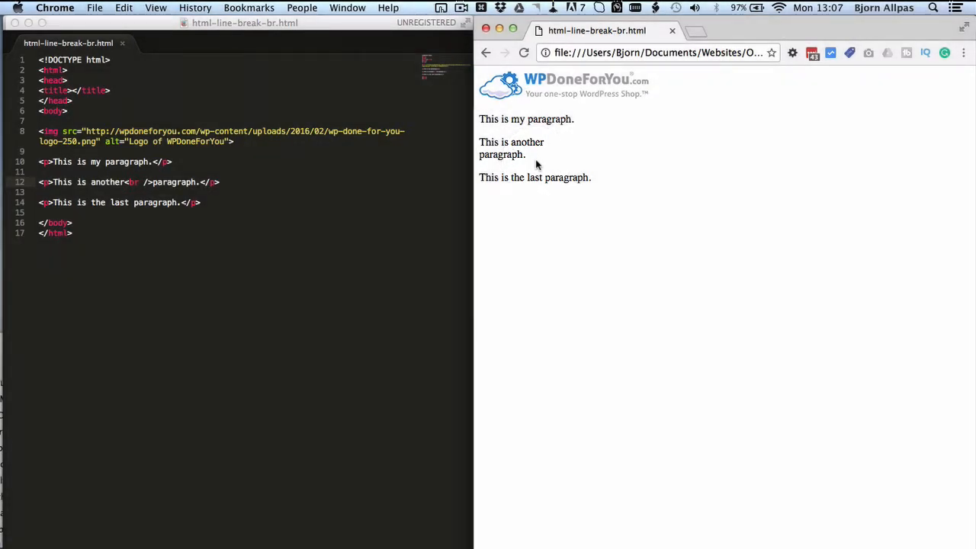